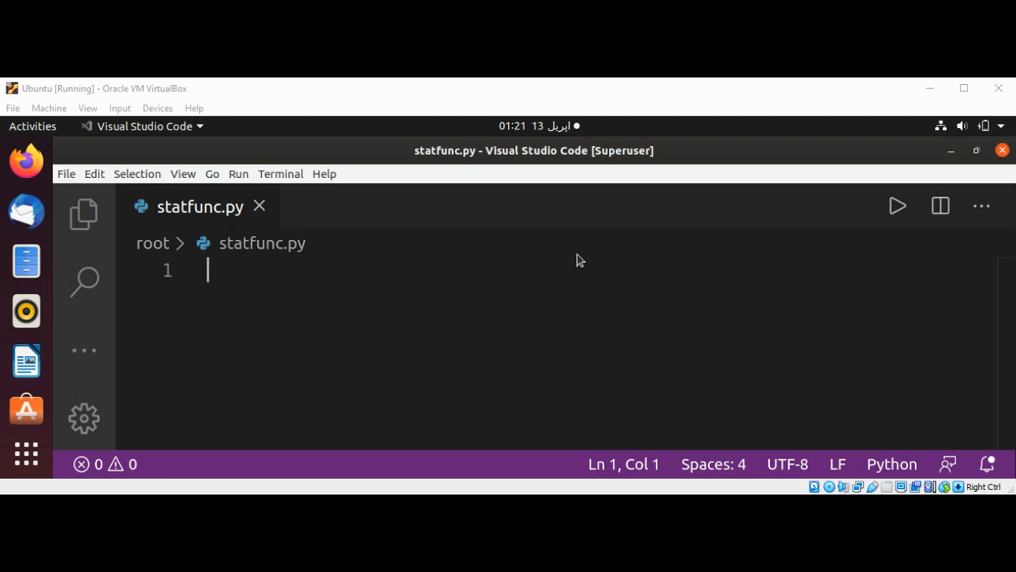
mouse_move(476, 276)
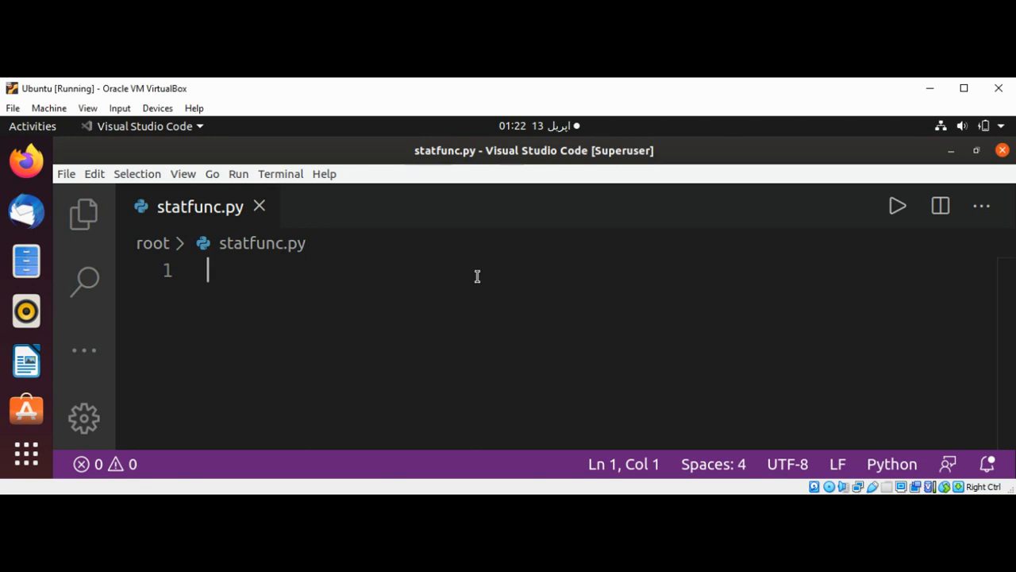
type("class")
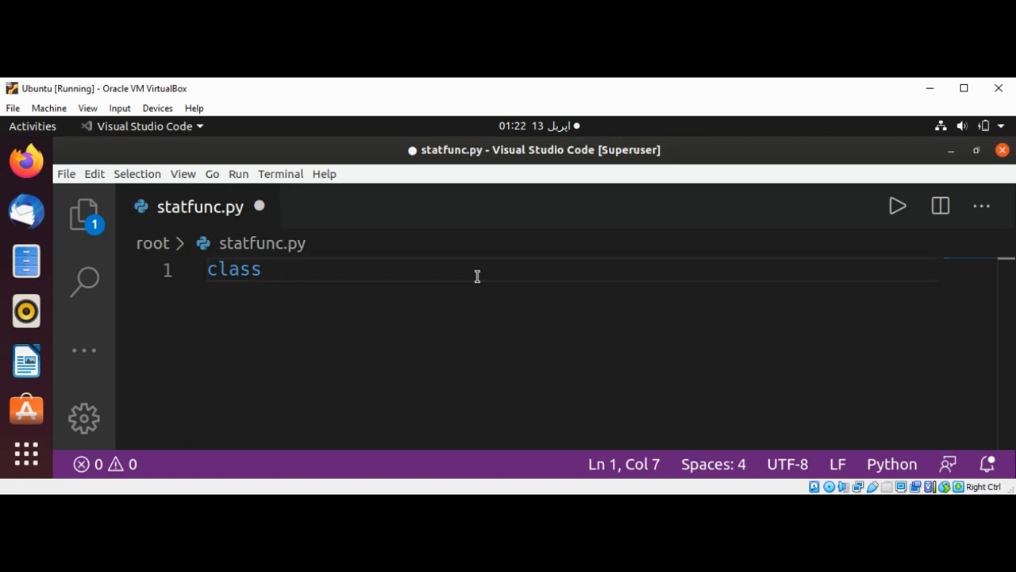
type("Car")
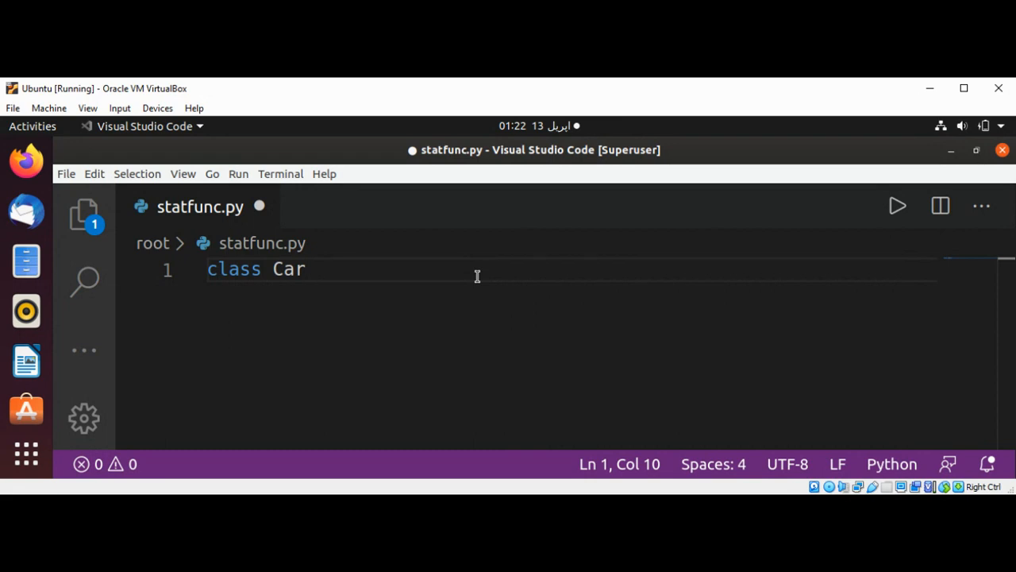
type("(object):")
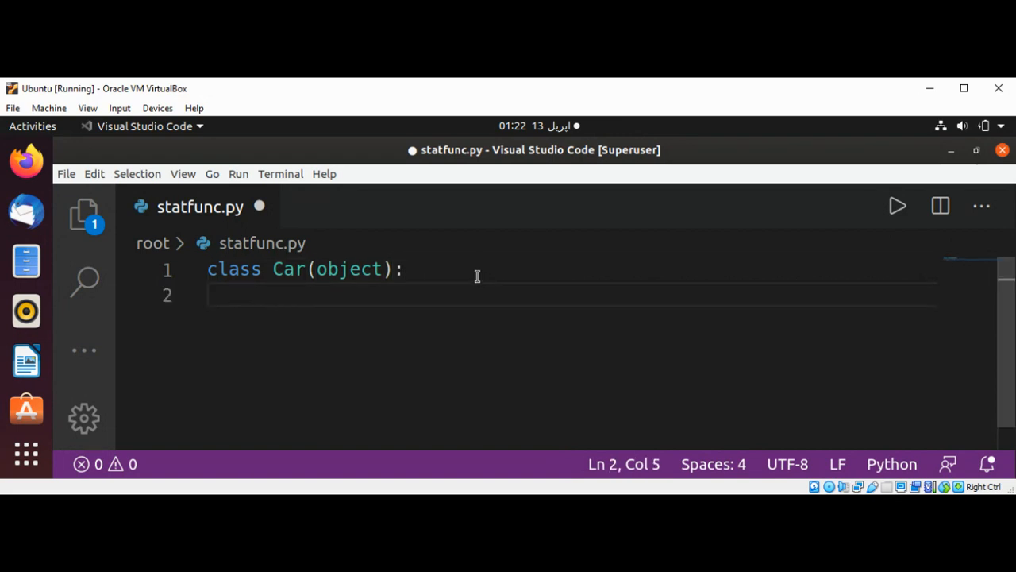
type("@")
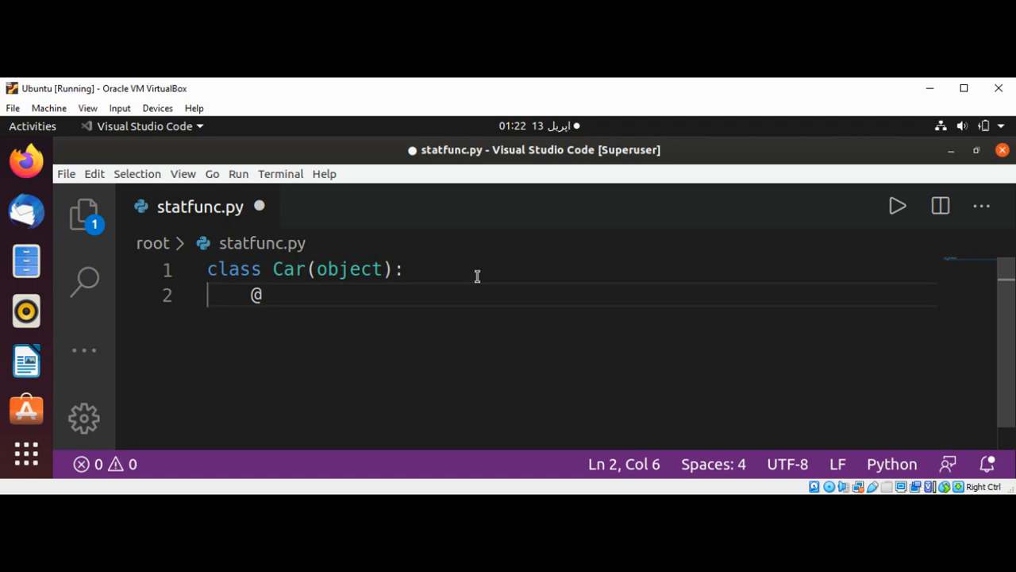
type("static")
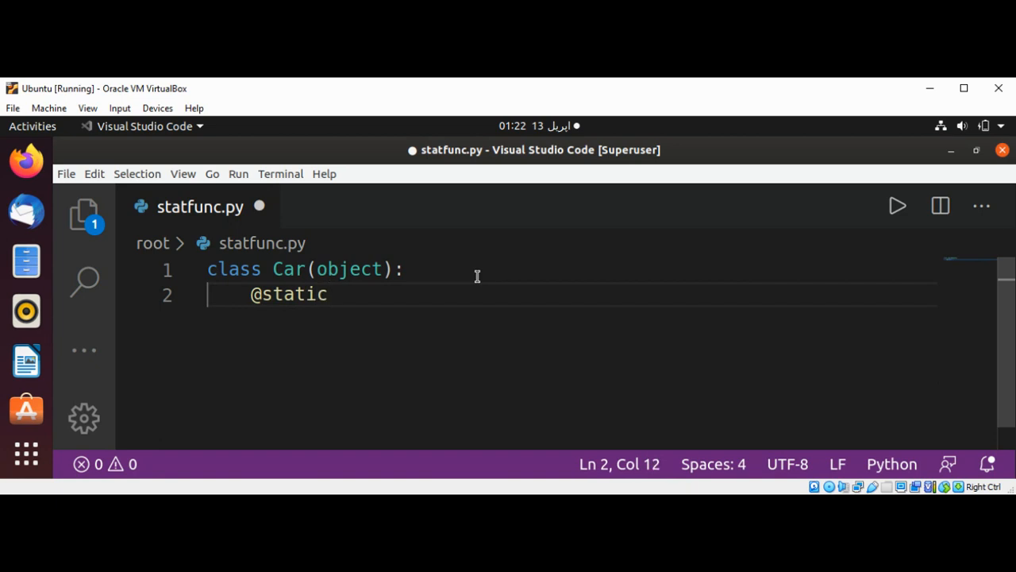
type("method")
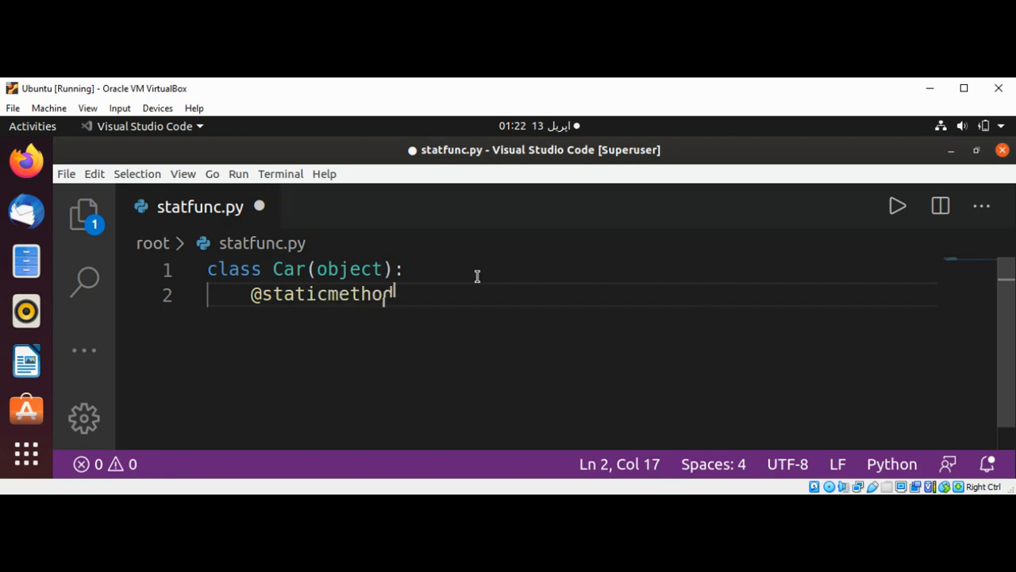
key("enter")
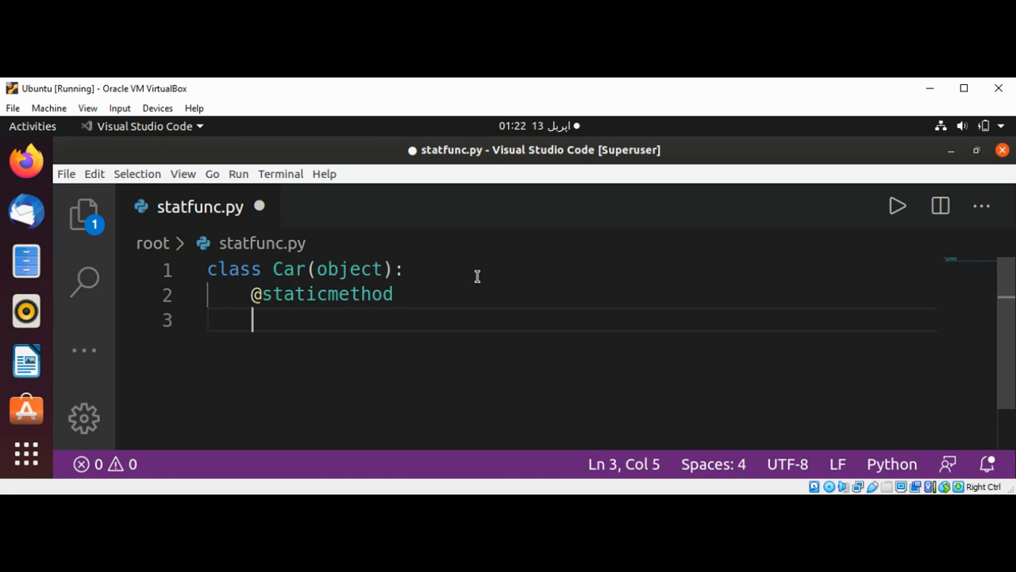
Step: Define 'def printName():' with the body 'print "BMW"' under the decorator
type("def")
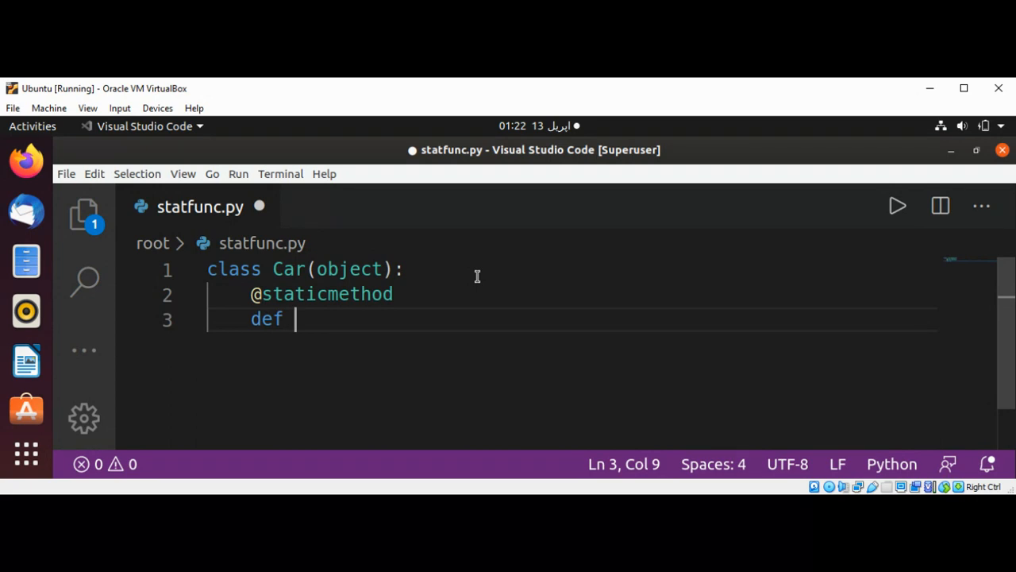
type("p")
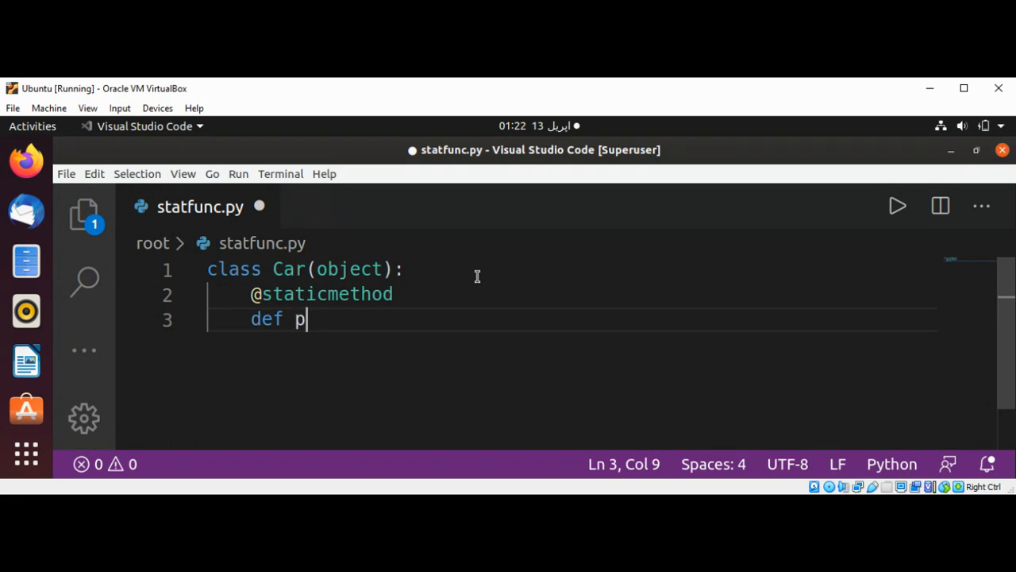
type("rint")
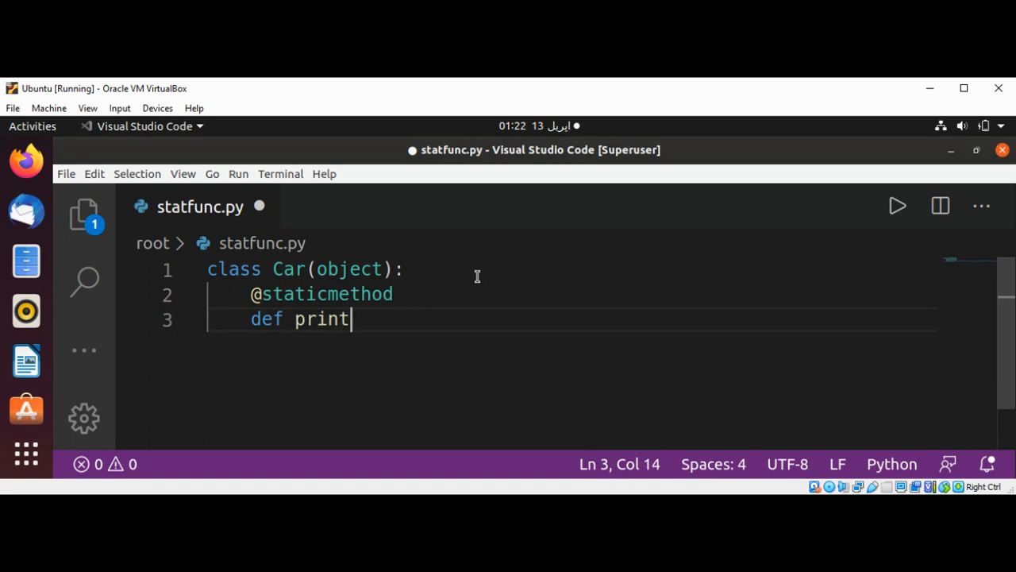
type("Name")
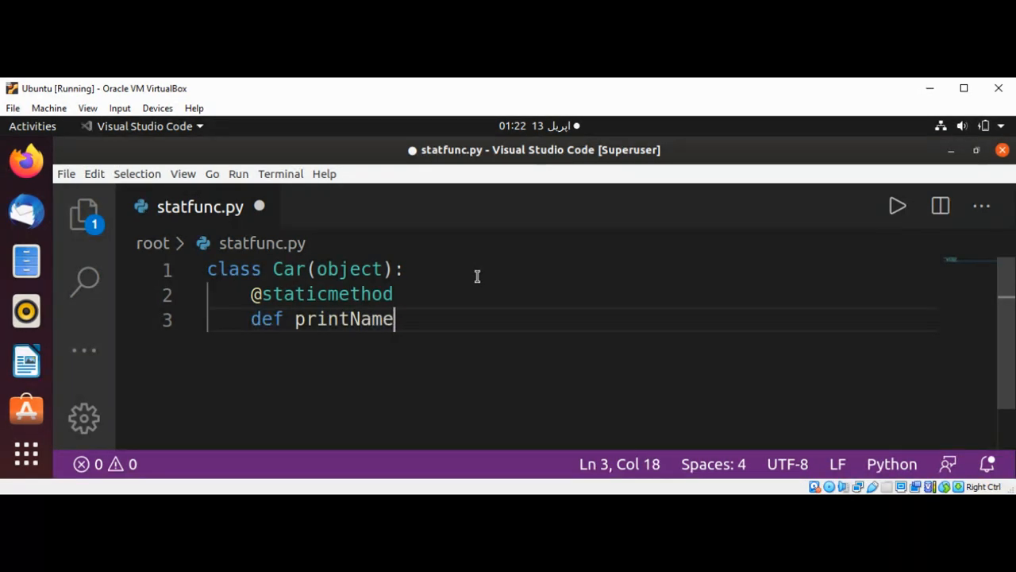
type("()")
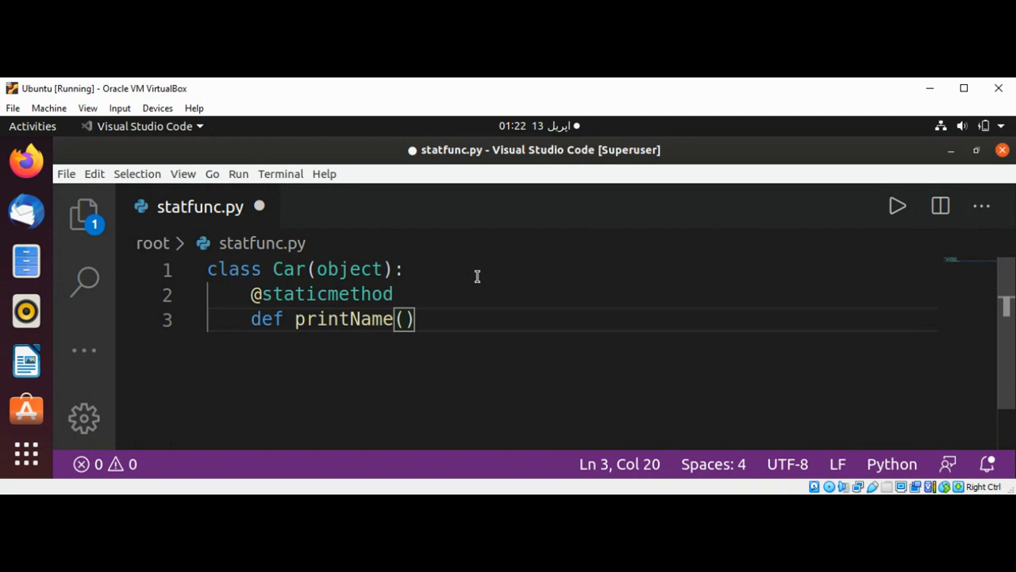
type(":")
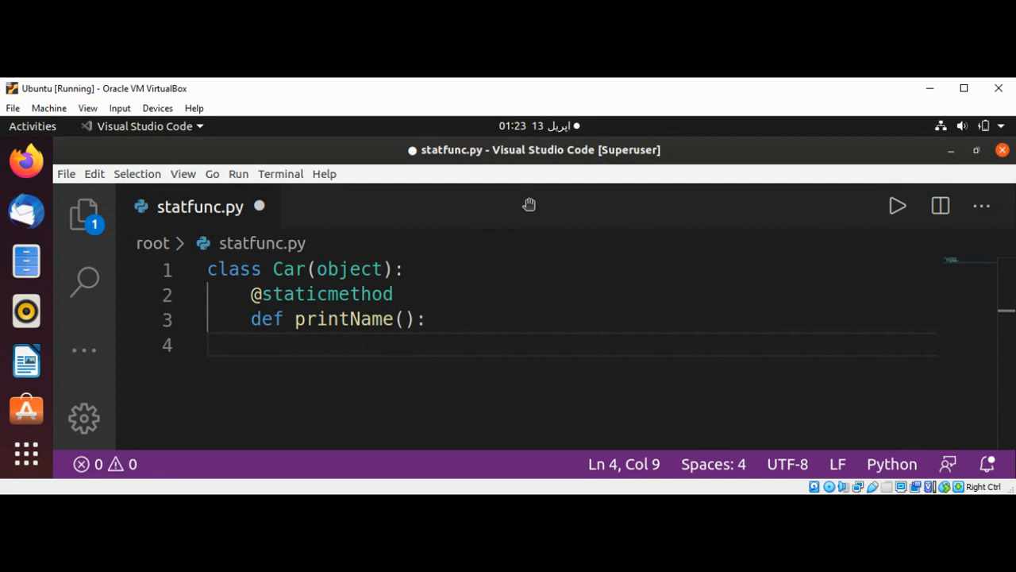
type("p")
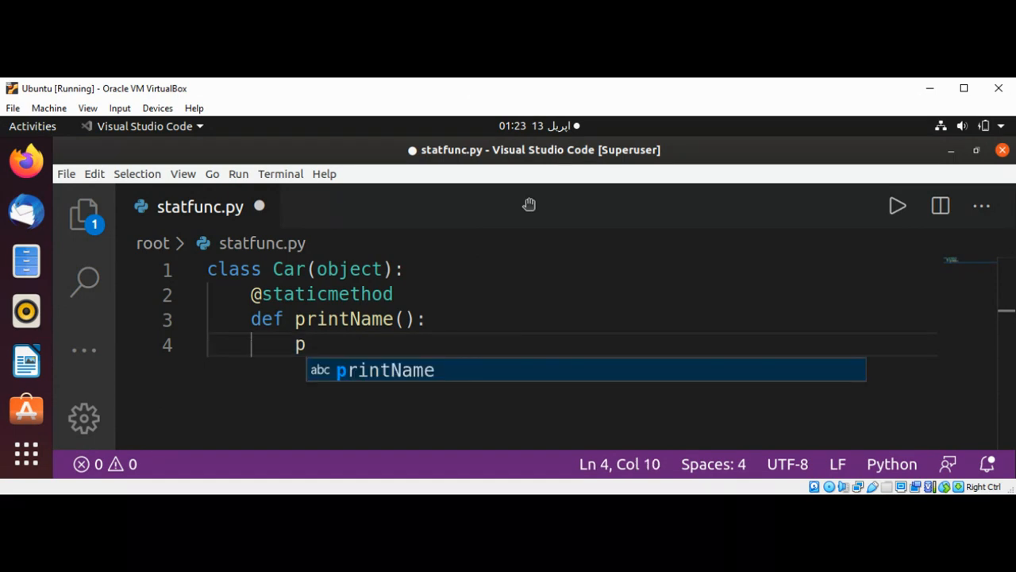
type("rint")
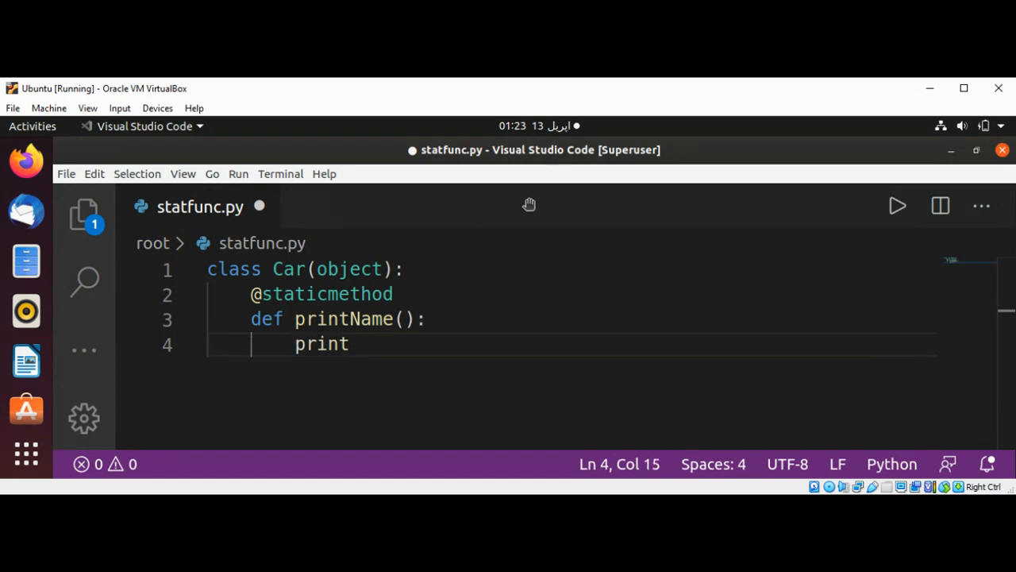
type("\"BMW\"")
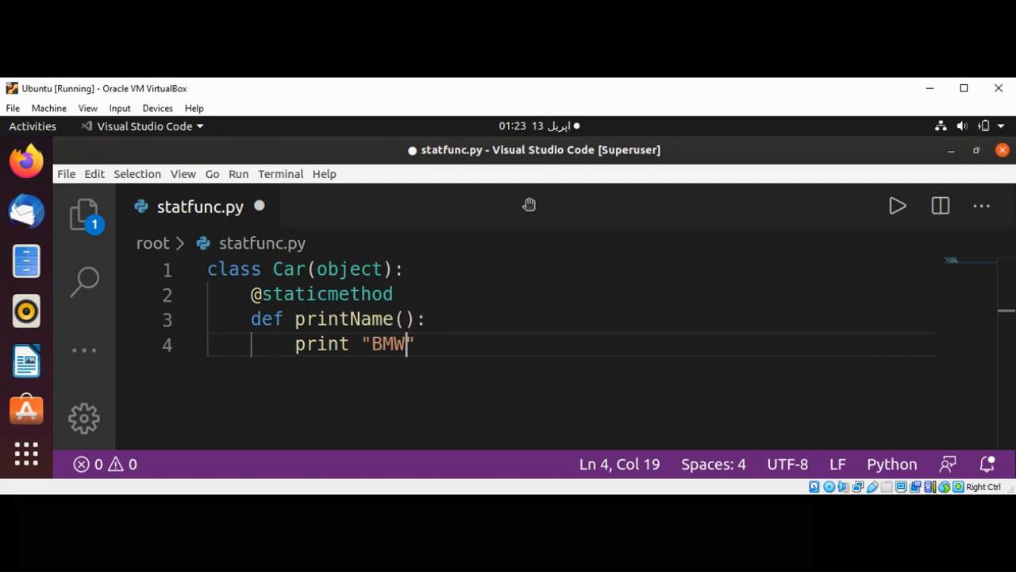
key("Right")
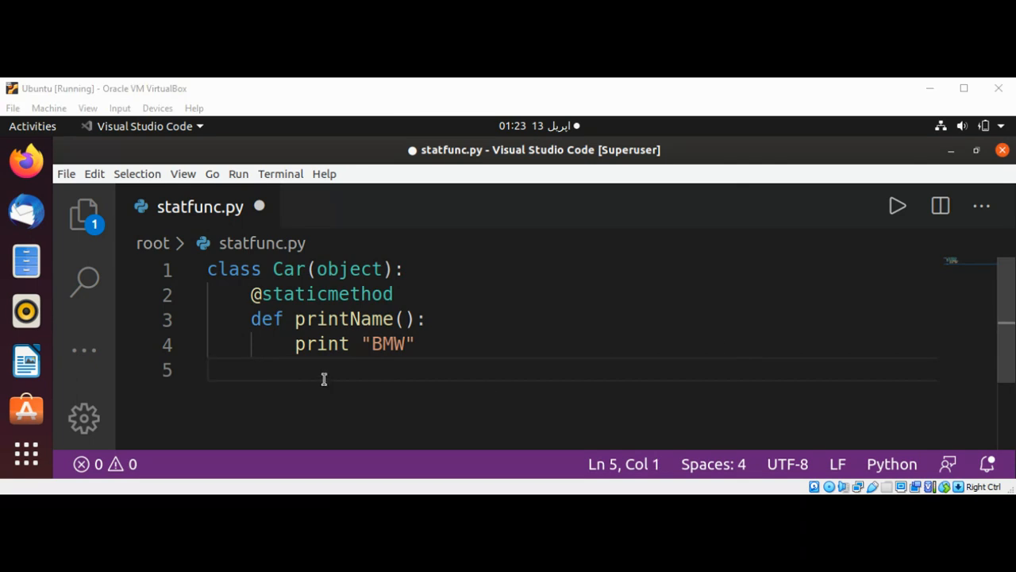
mouse_move(290, 370)
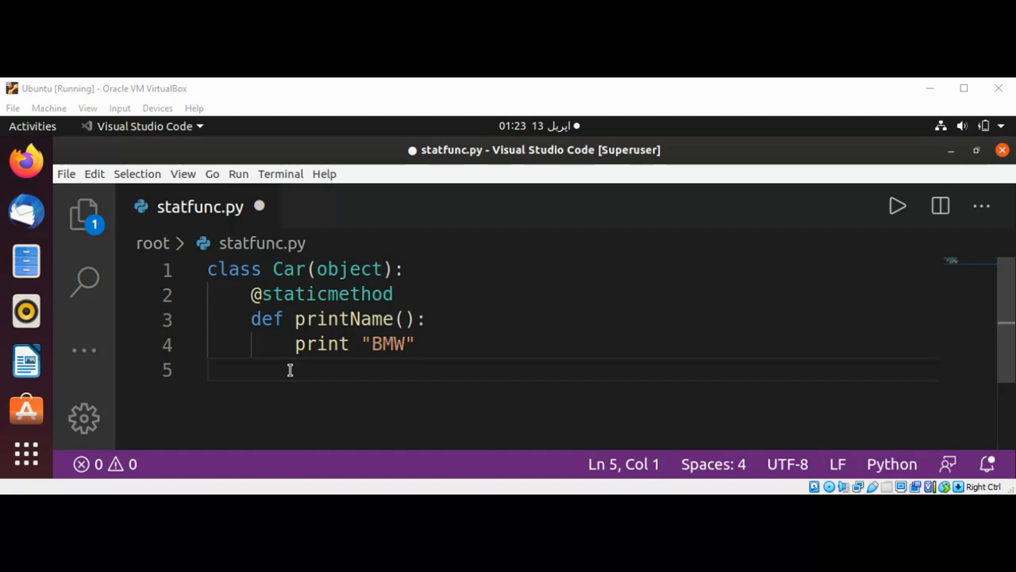
Step: Unindent line 5 and type the top-level call Car.printName()
key("tab")
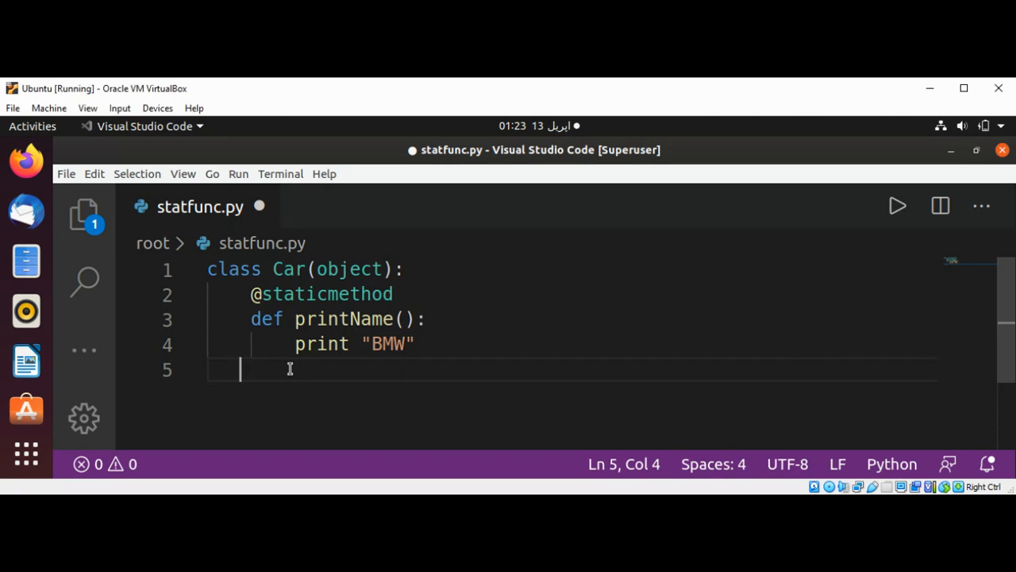
type("Car.")
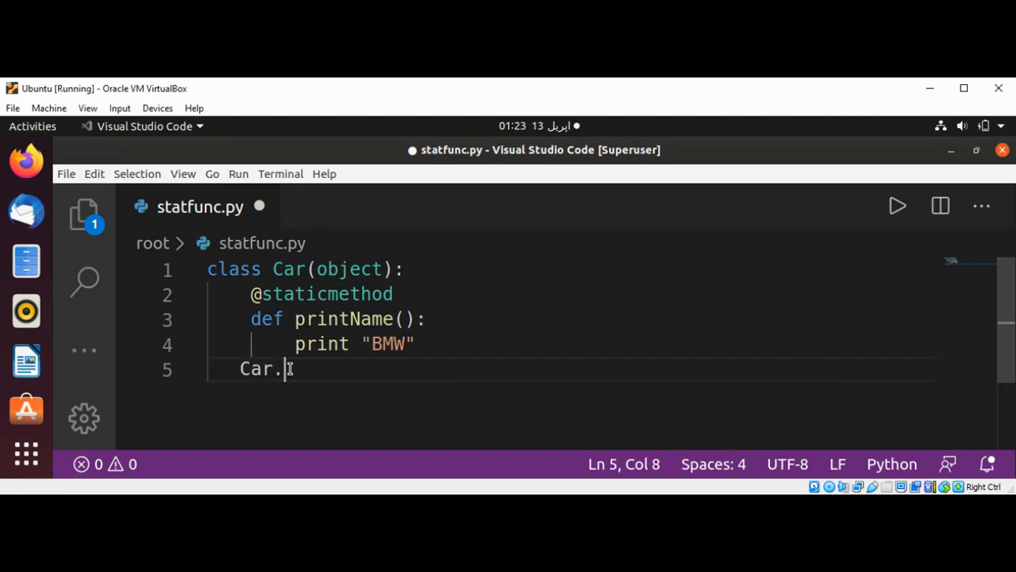
type("p")
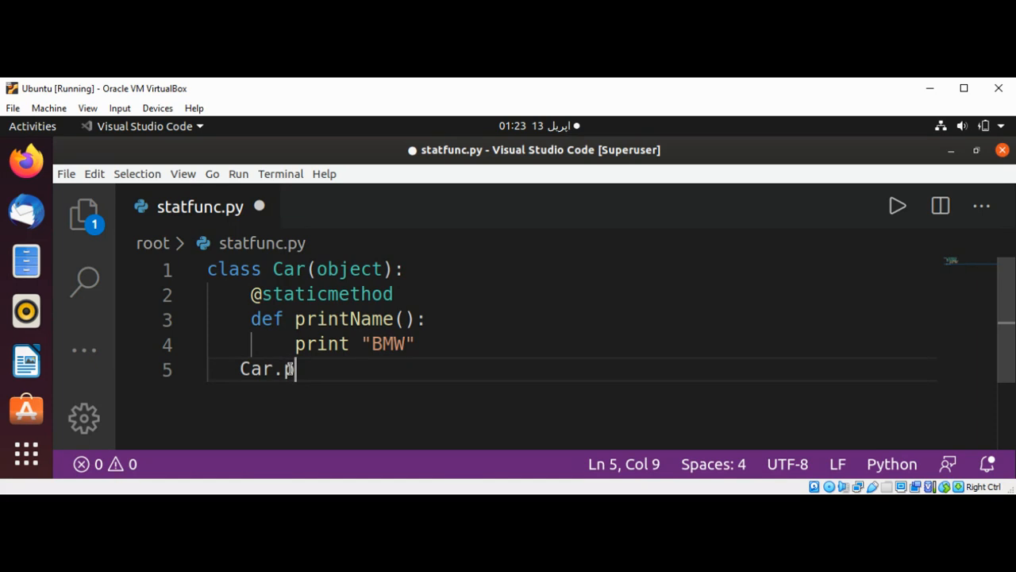
type("rintName")
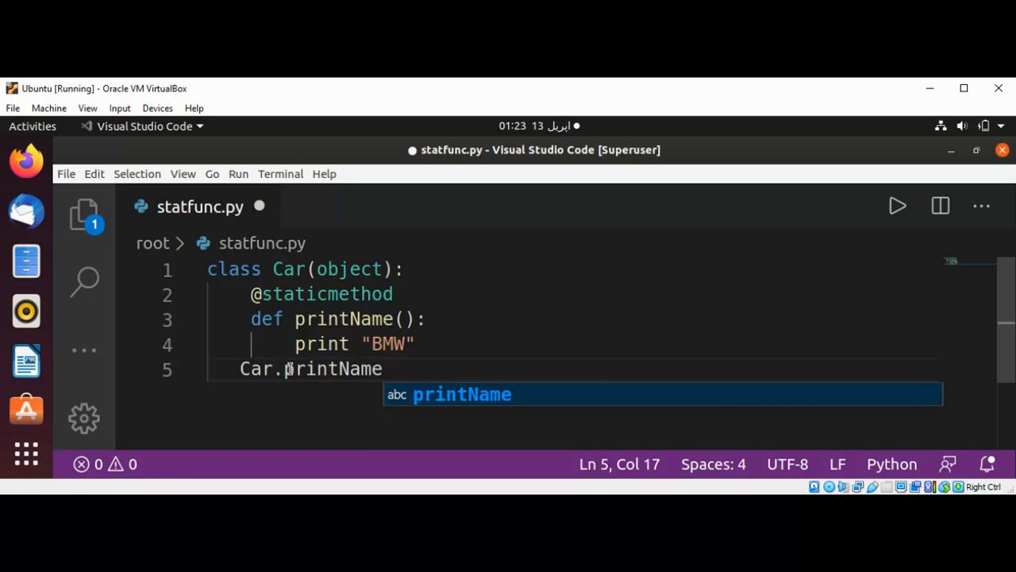
type("()")
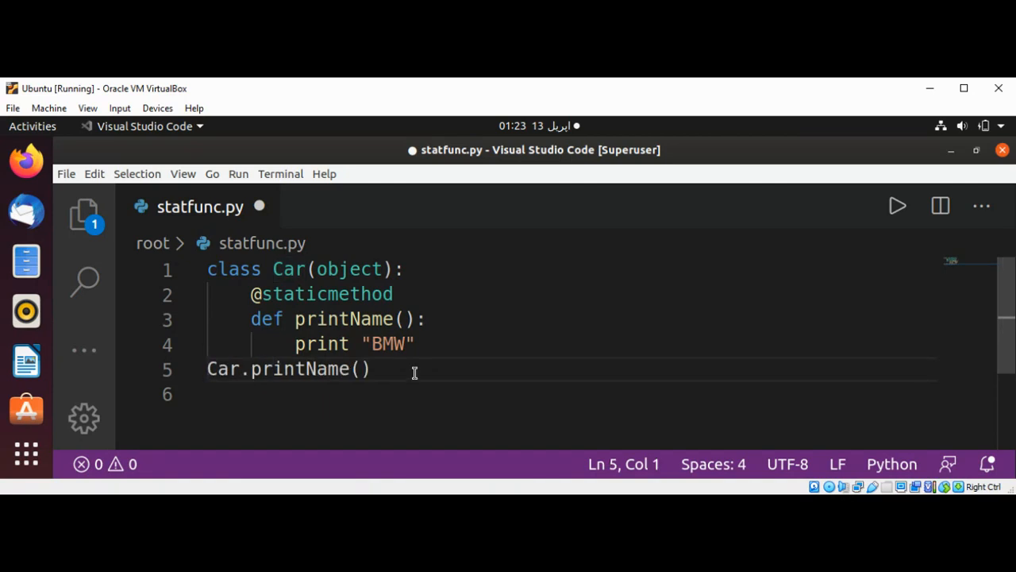
Step: Run statfunc.py with the Run Python File button so the terminal prints BMW
left_click(362, 368)
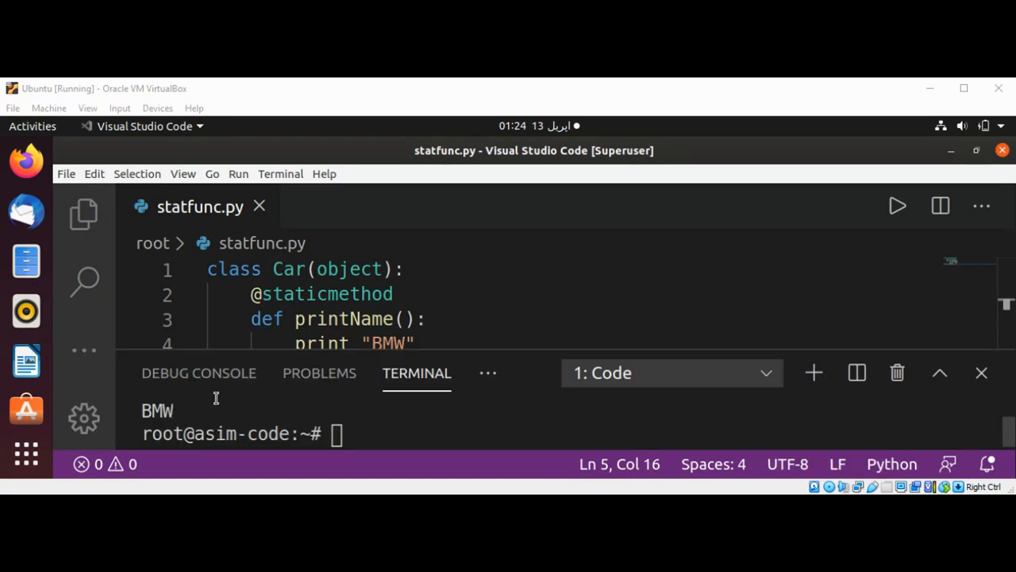
mouse_move(787, 304)
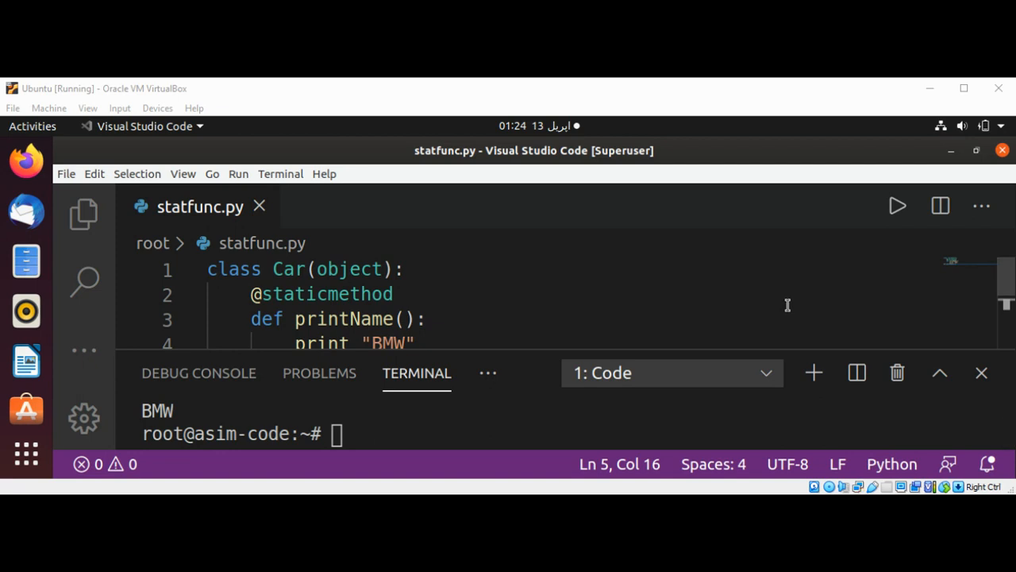
mouse_move(810, 318)
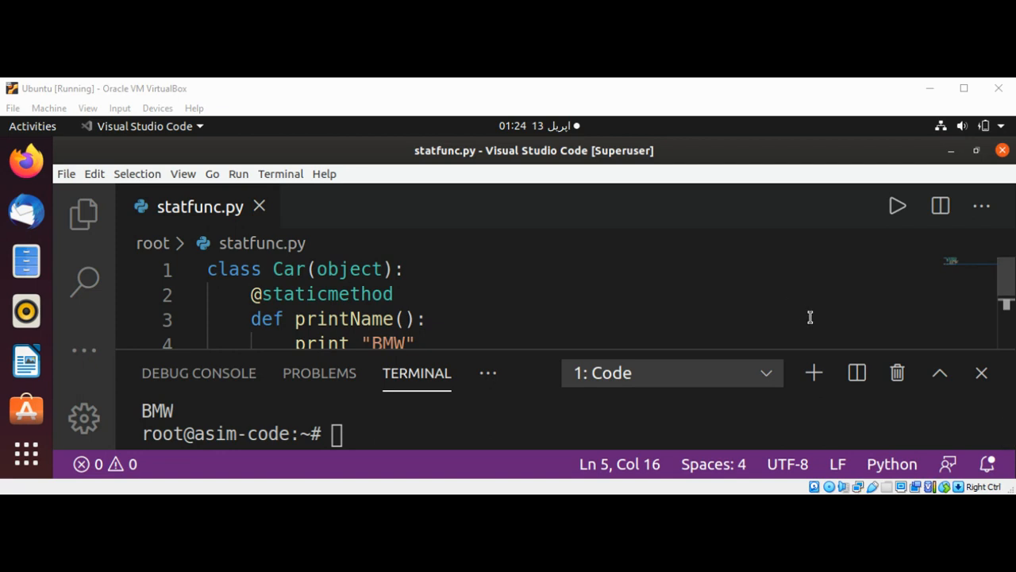